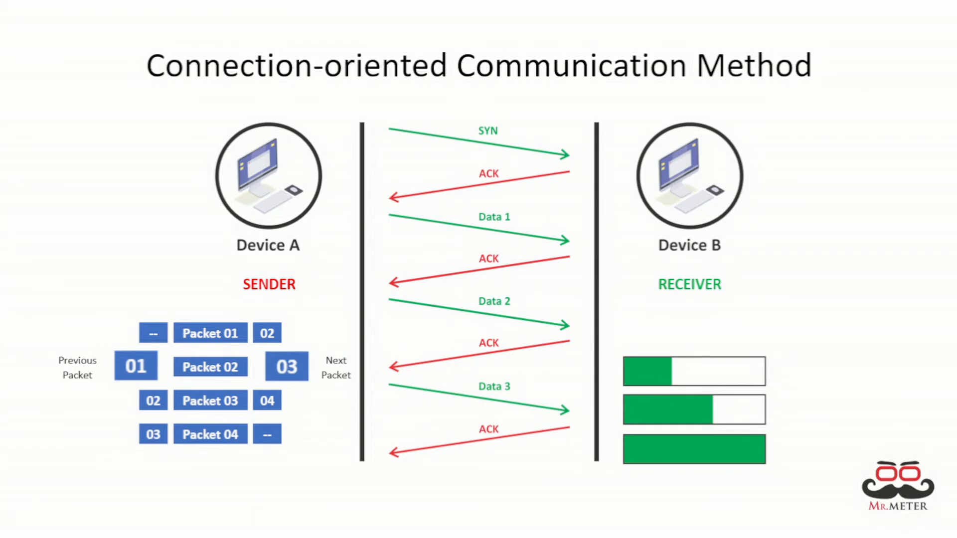
key(right)
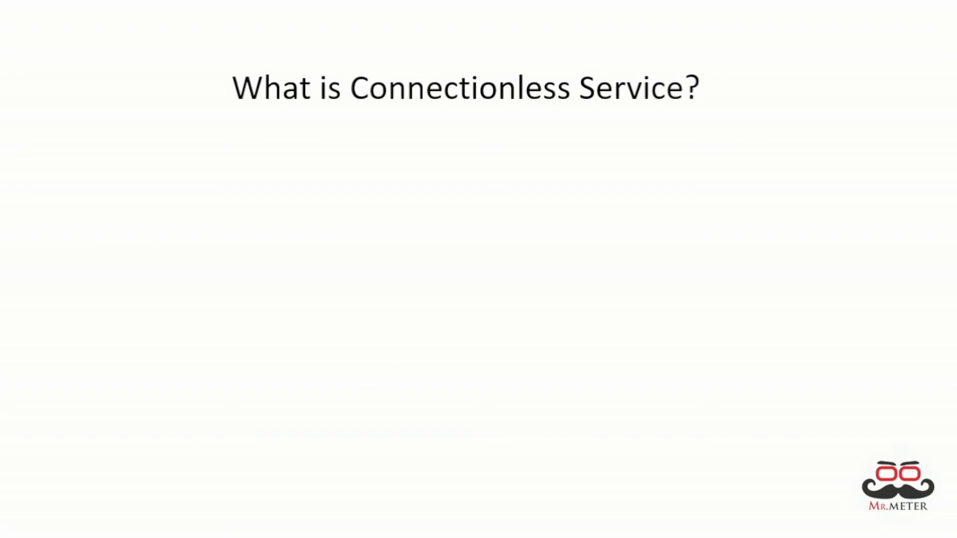